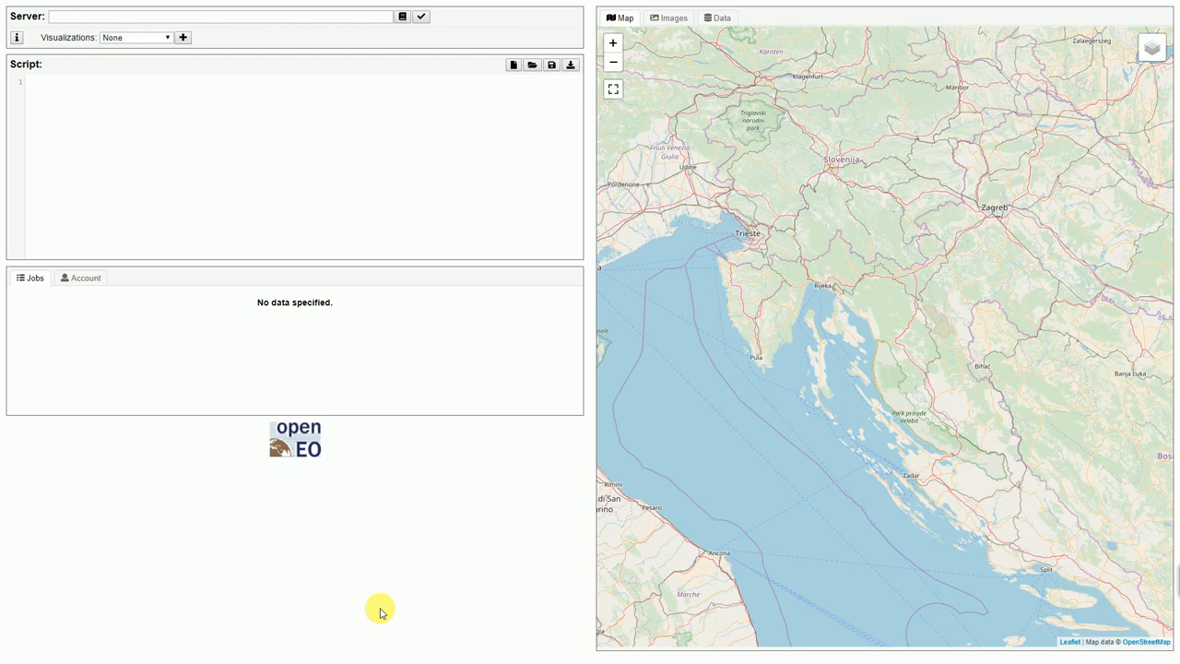
{"action": "mouse_move", "coordinate": [433, 41]}
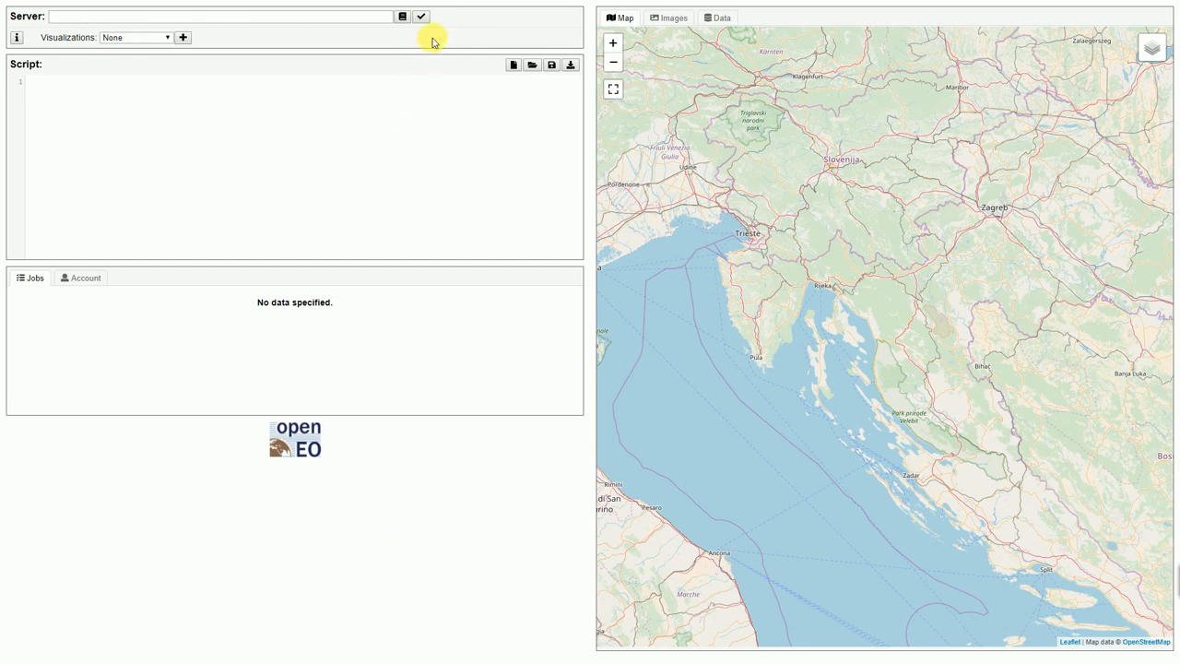
{"action": "left_click", "coordinate": [402, 16]}
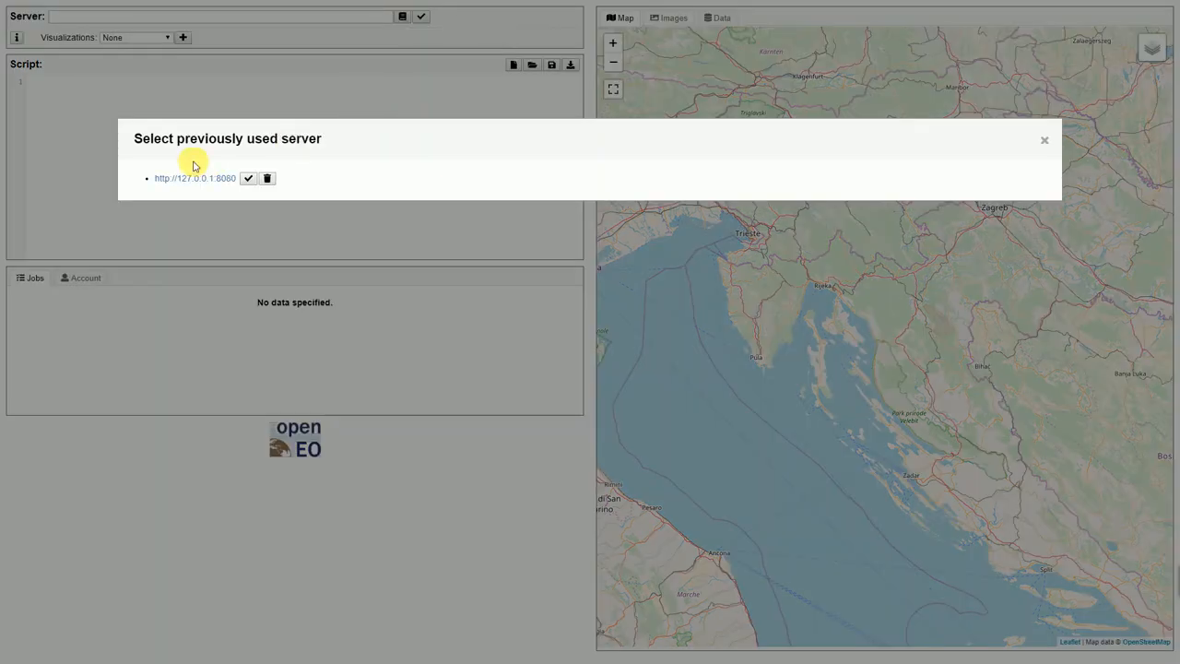
{"action": "left_click", "coordinate": [248, 178]}
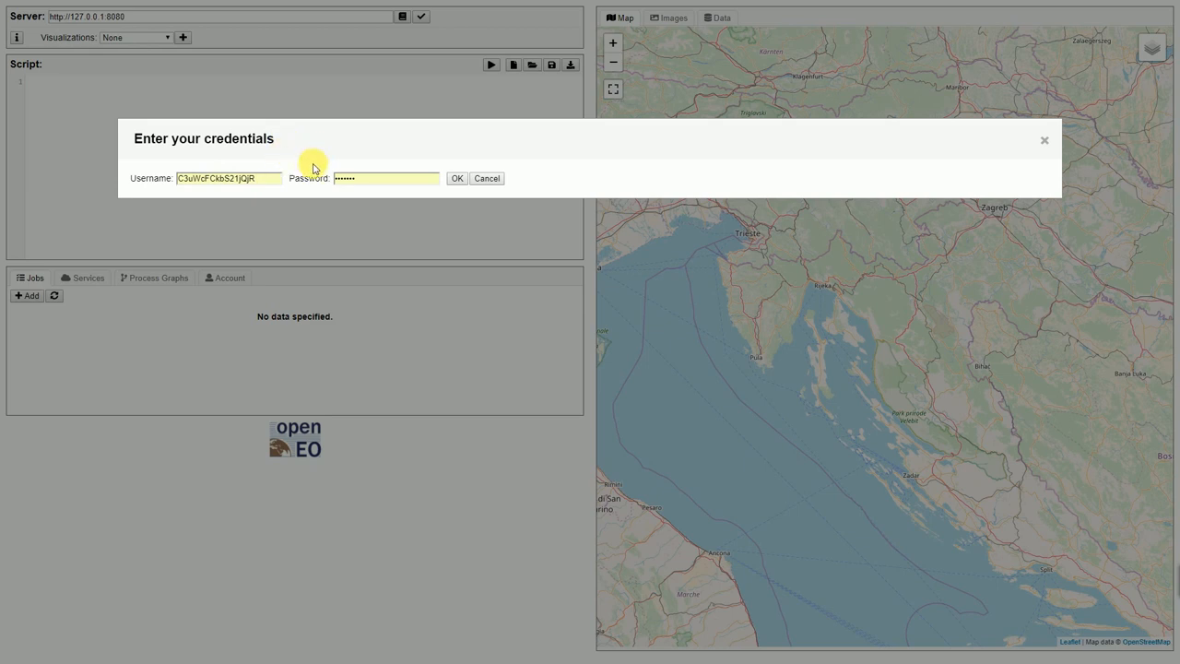
{"action": "mouse_move", "coordinate": [474, 191]}
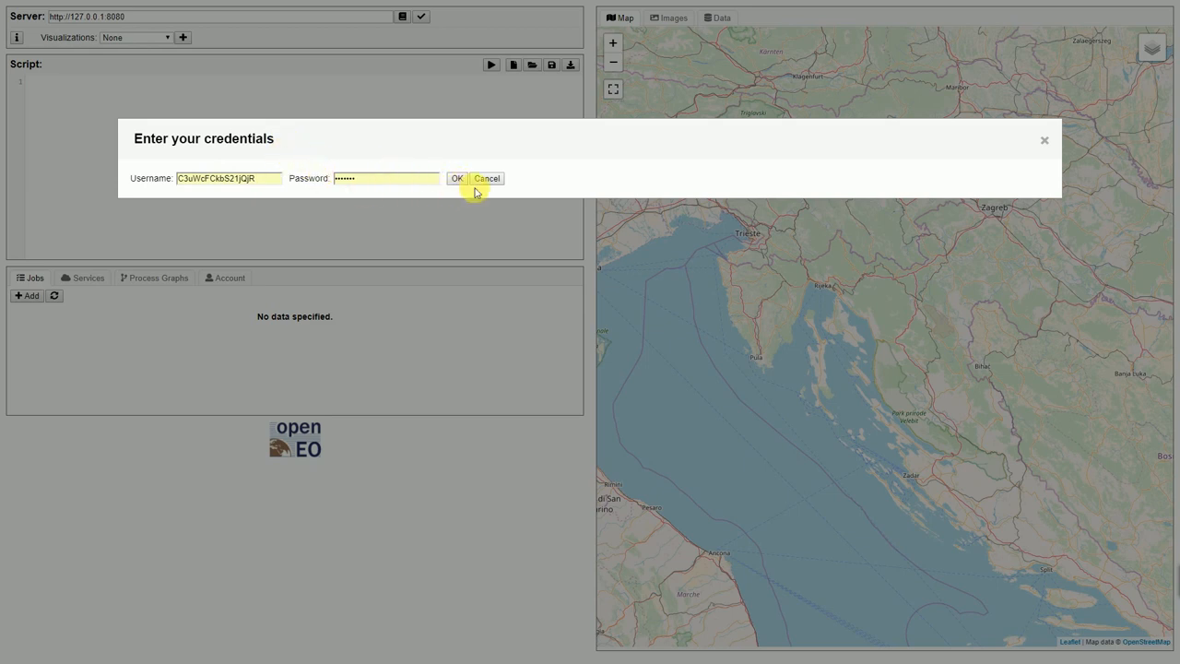
{"action": "left_click", "coordinate": [455, 178]}
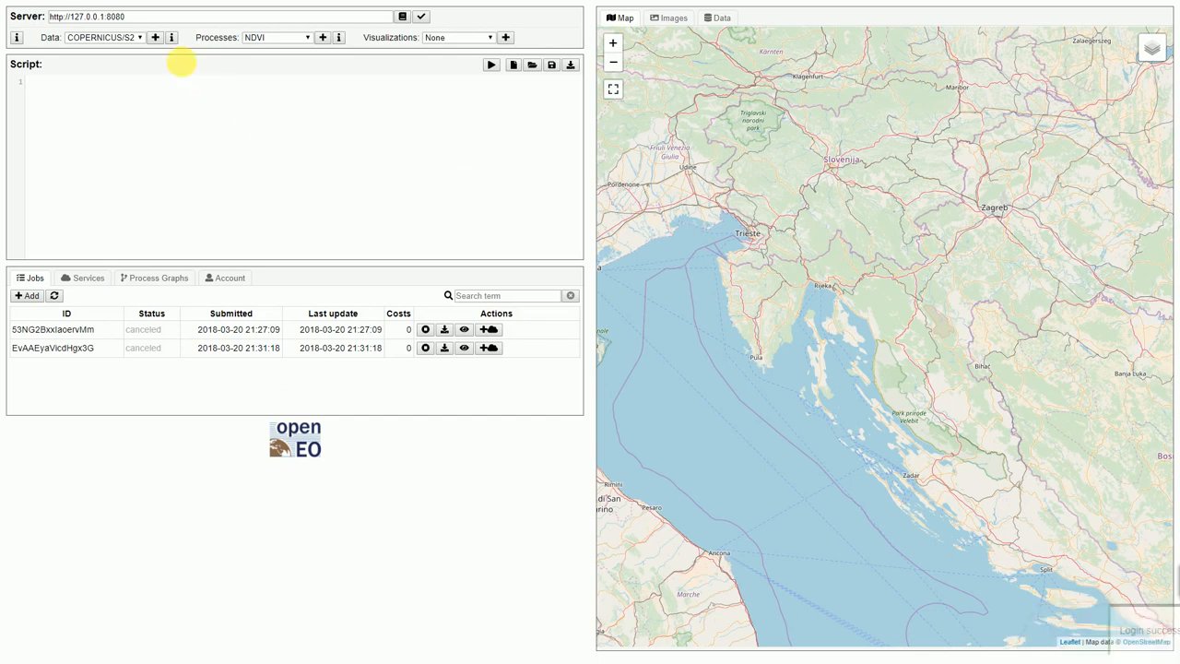
{"action": "mouse_move", "coordinate": [172, 37]}
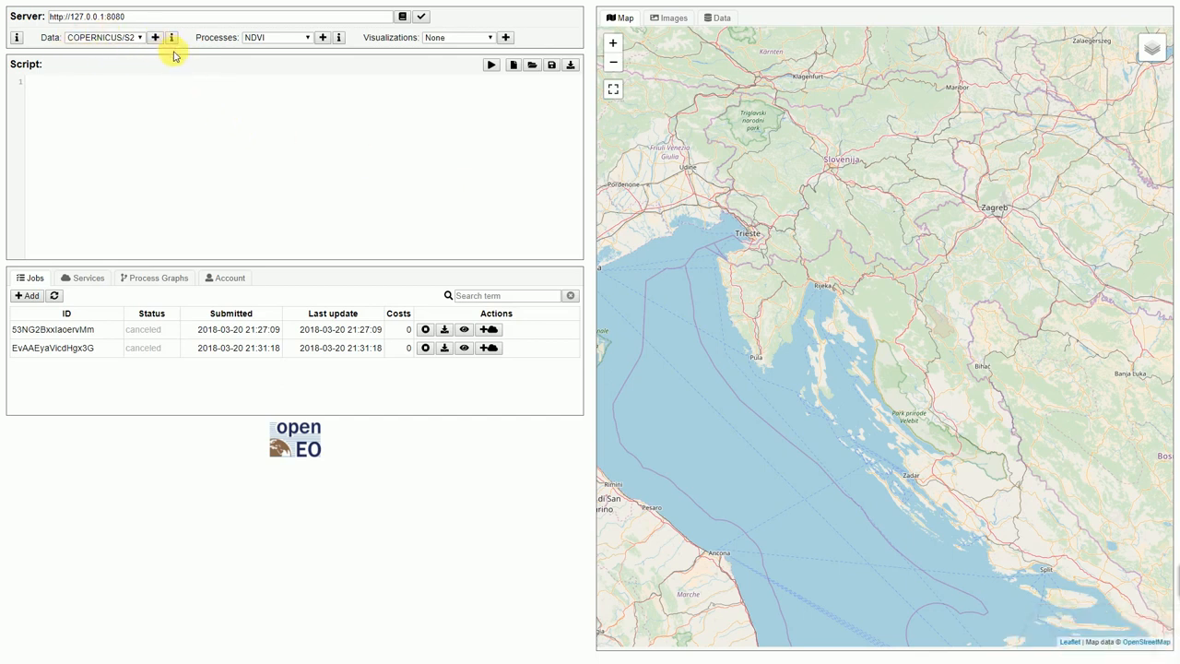
{"action": "mouse_move", "coordinate": [287, 53]}
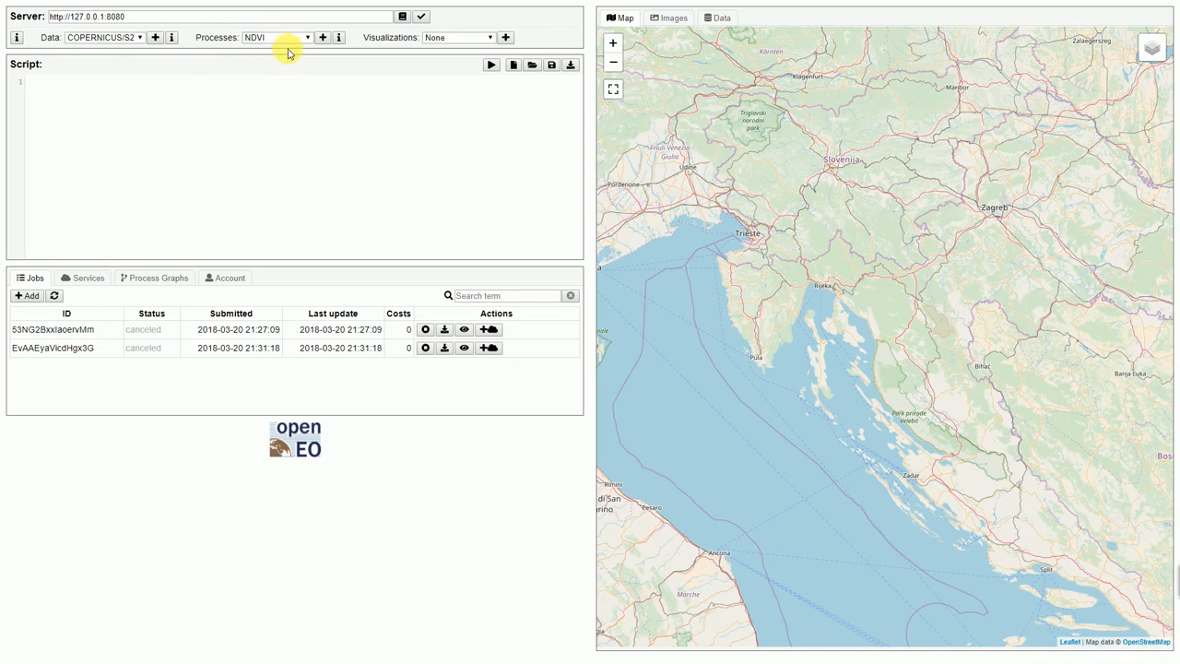
{"action": "mouse_move", "coordinate": [322, 37]}
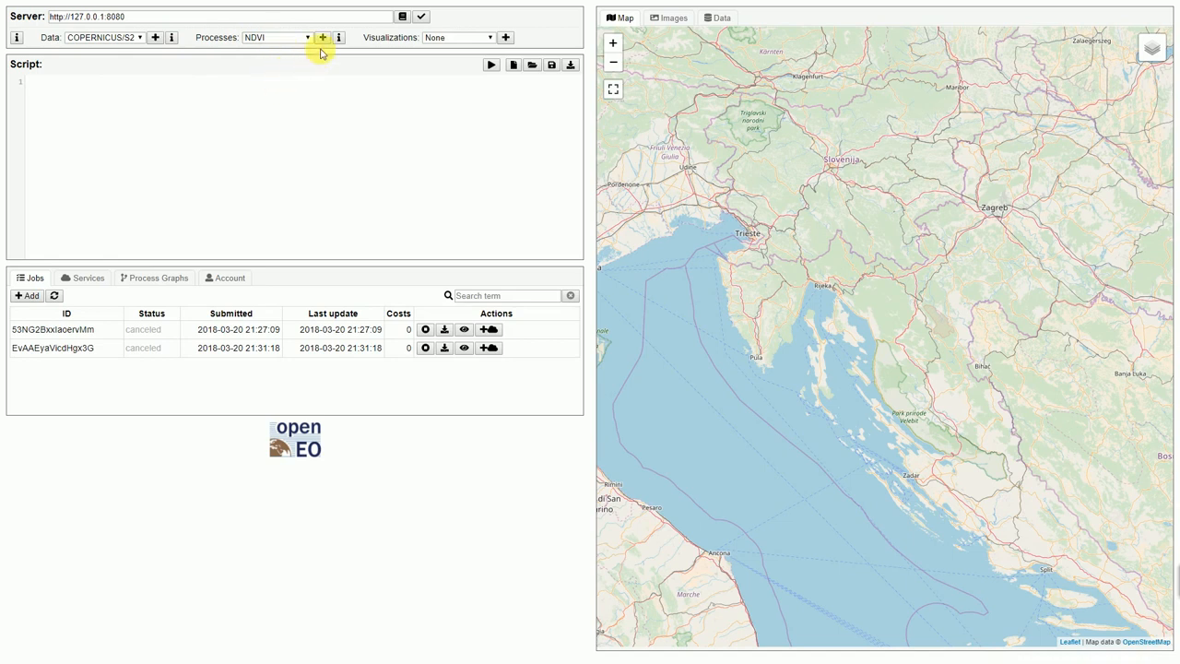
{"action": "mouse_move", "coordinate": [338, 37]}
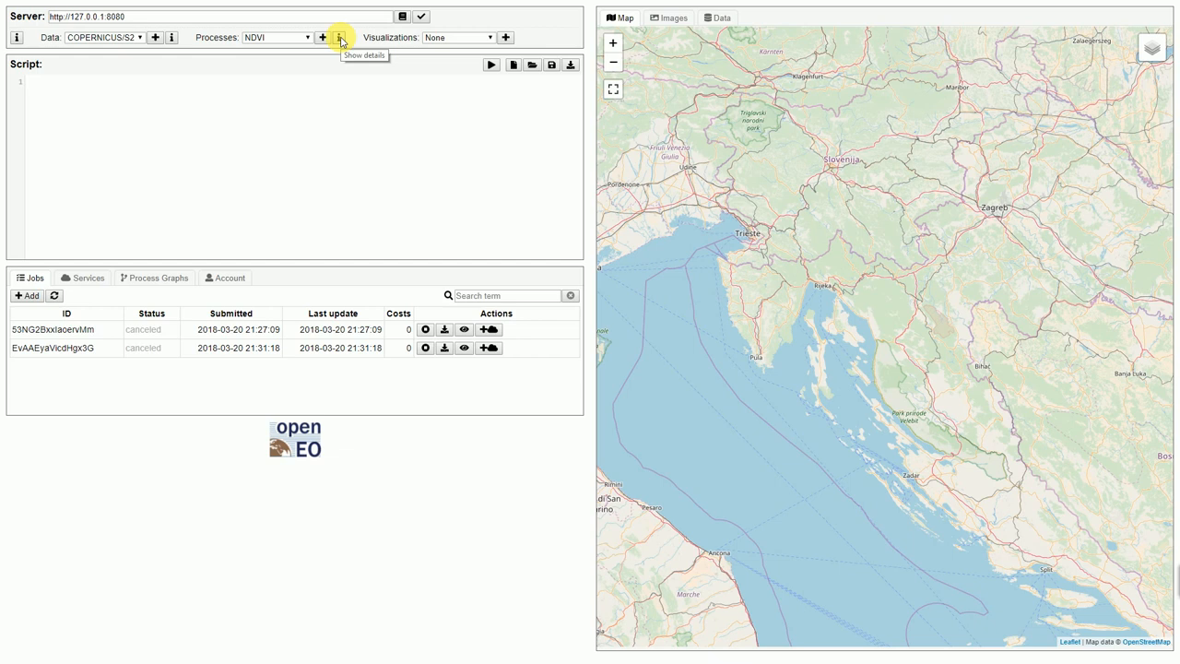
{"action": "left_click", "coordinate": [340, 37]}
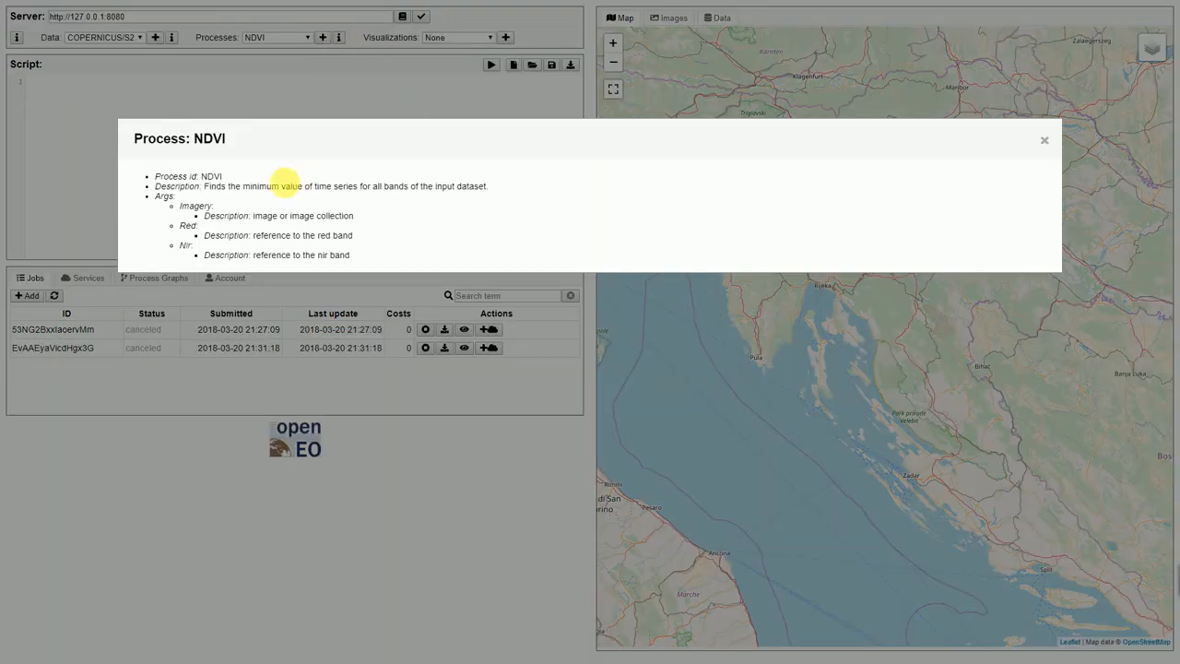
{"action": "mouse_move", "coordinate": [247, 201]}
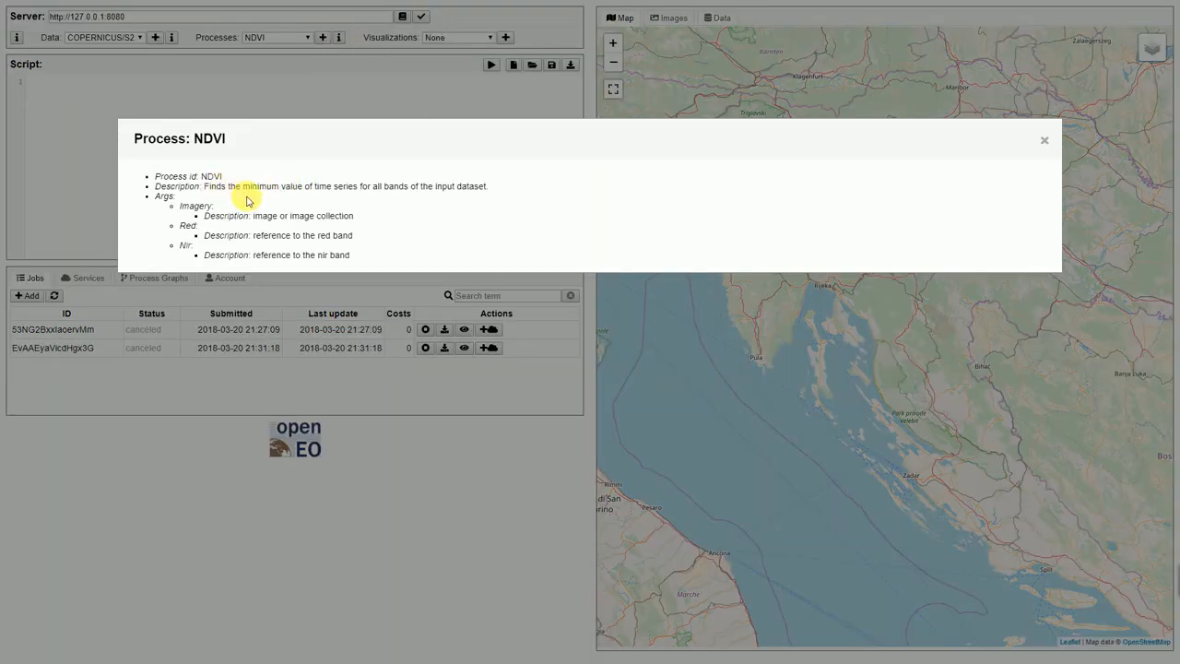
{"action": "left_click", "coordinate": [1043, 140]}
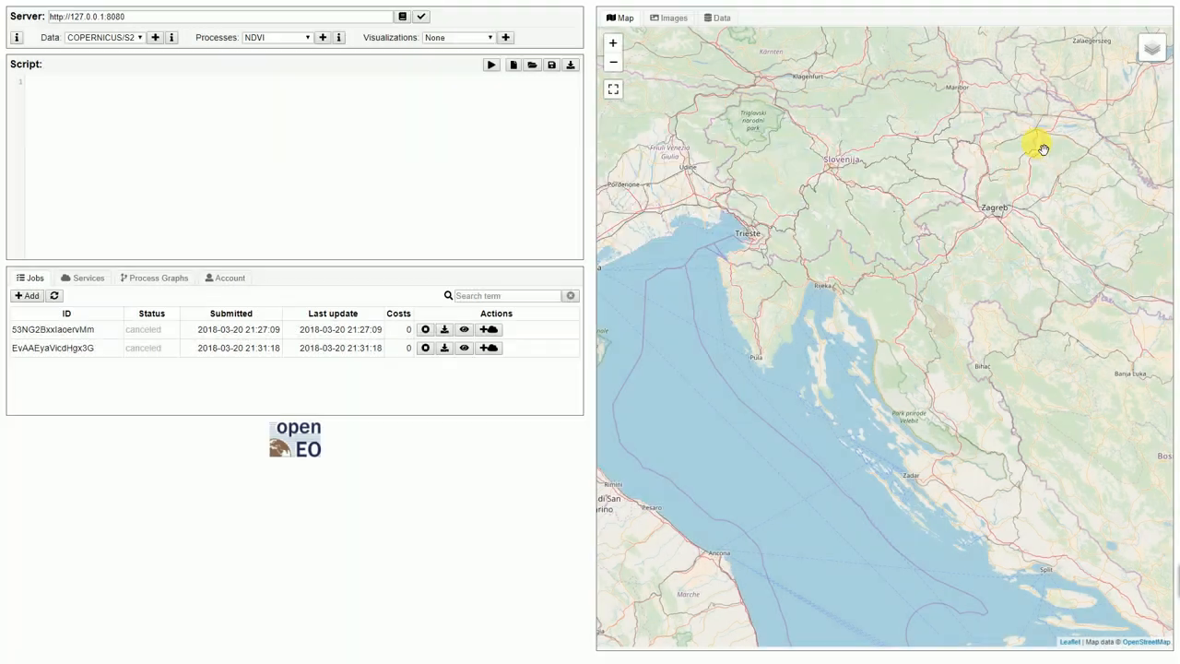
{"action": "mouse_move", "coordinate": [304, 121]}
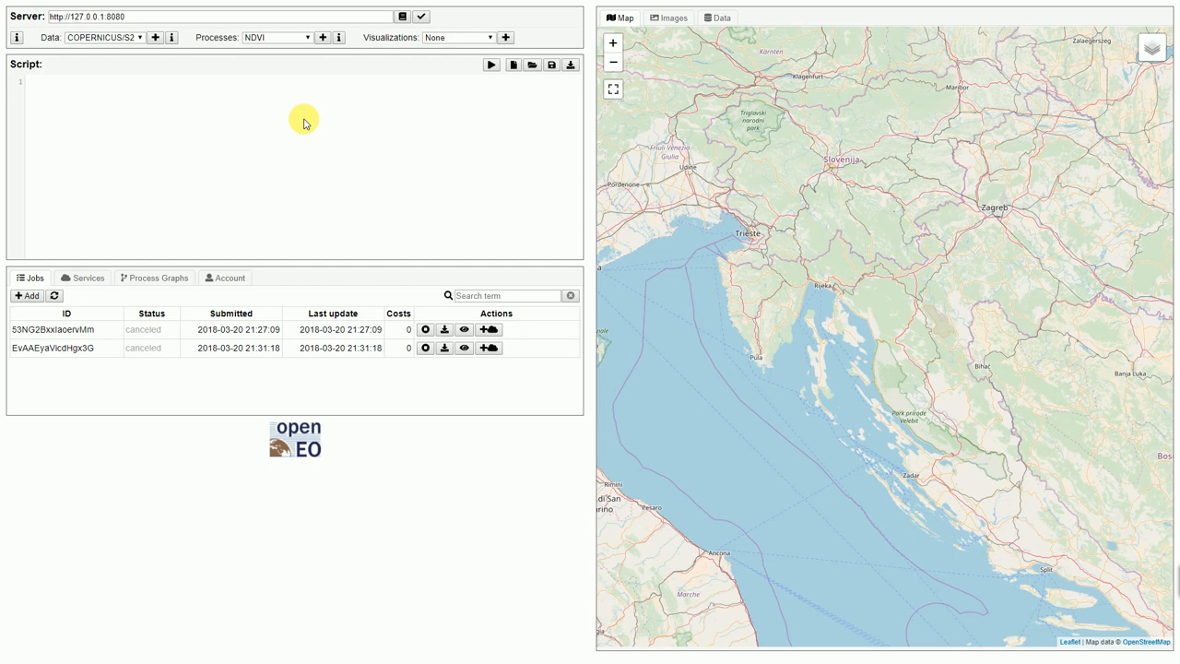
{"action": "mouse_move", "coordinate": [124, 138]}
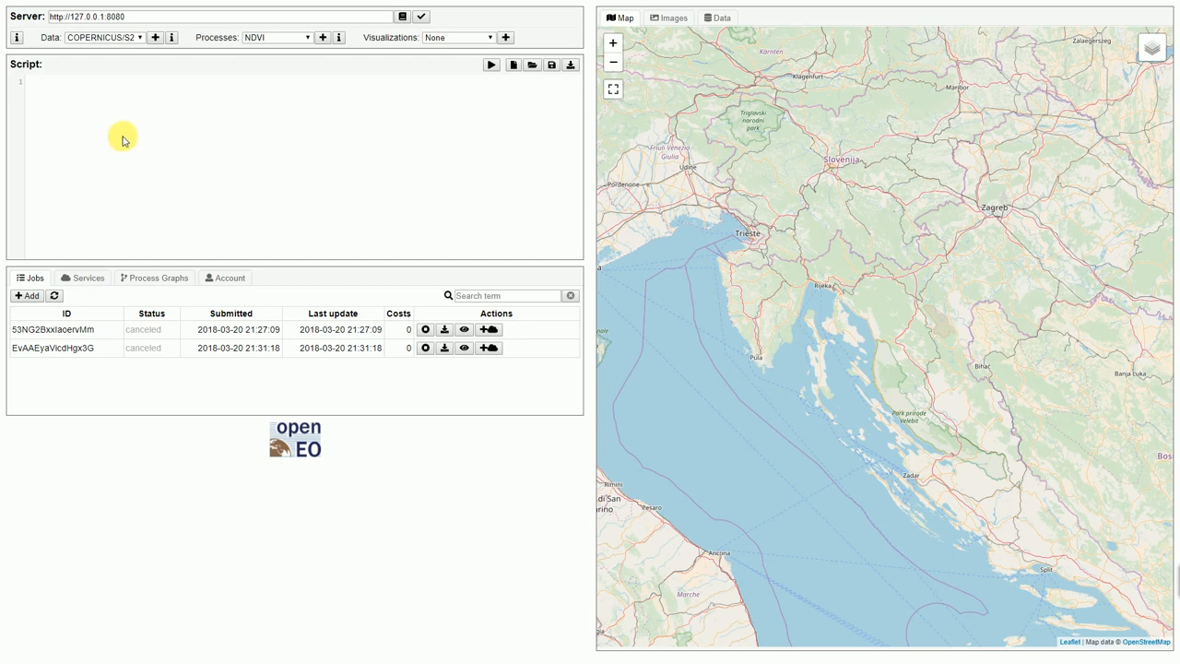
{"action": "mouse_move", "coordinate": [353, 99]}
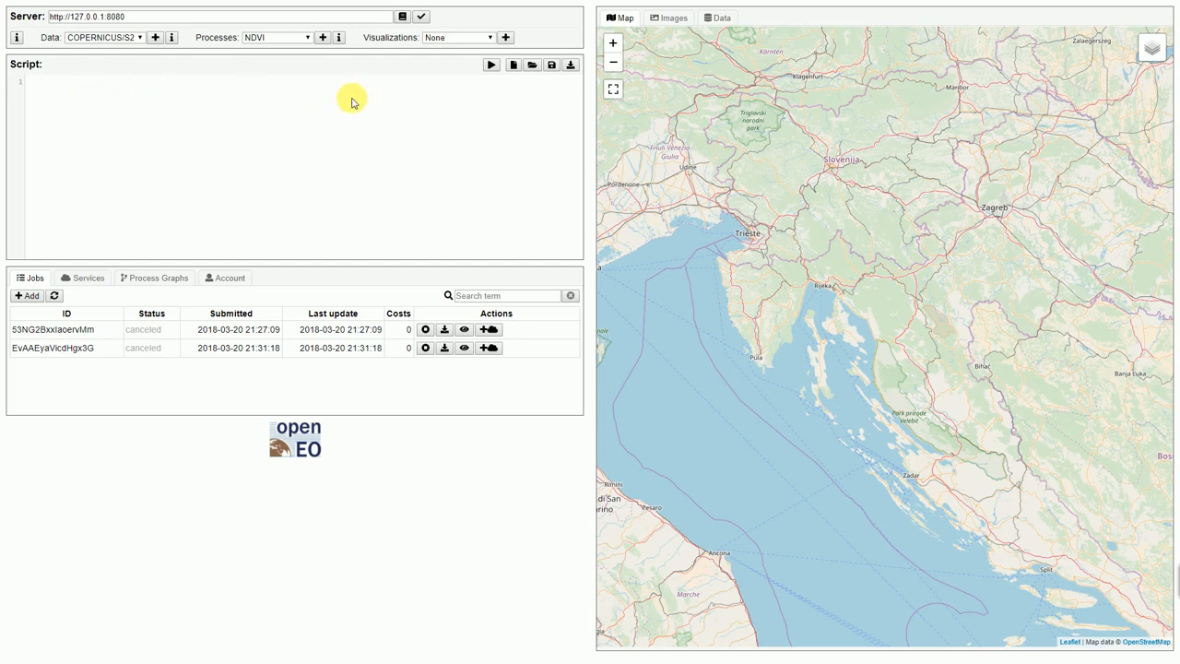
{"action": "mouse_move", "coordinate": [437, 115]}
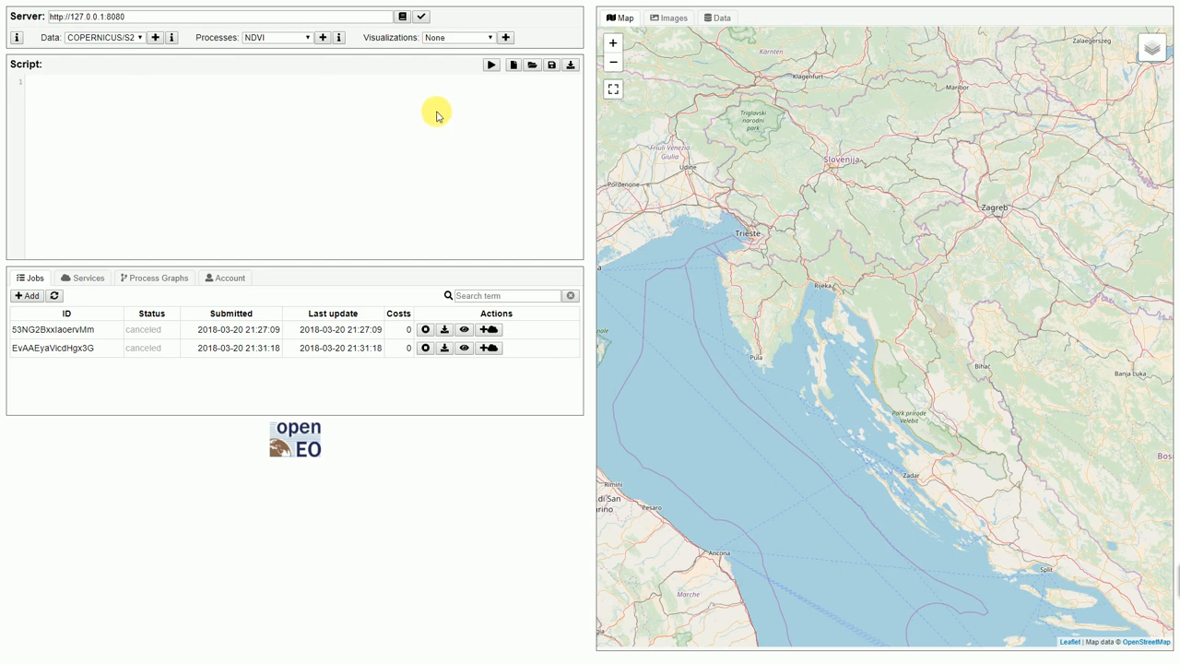
{"action": "left_click", "coordinate": [27, 81]}
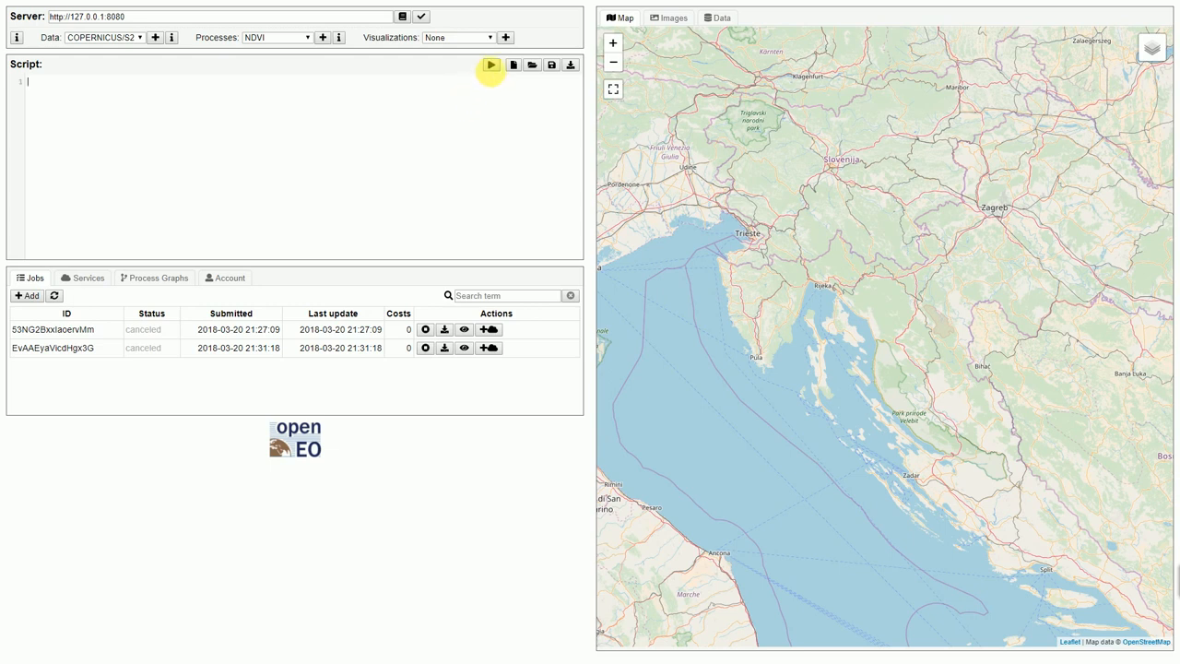
- Load the saved script named 'gee' into the editor
{"action": "left_click", "coordinate": [532, 64]}
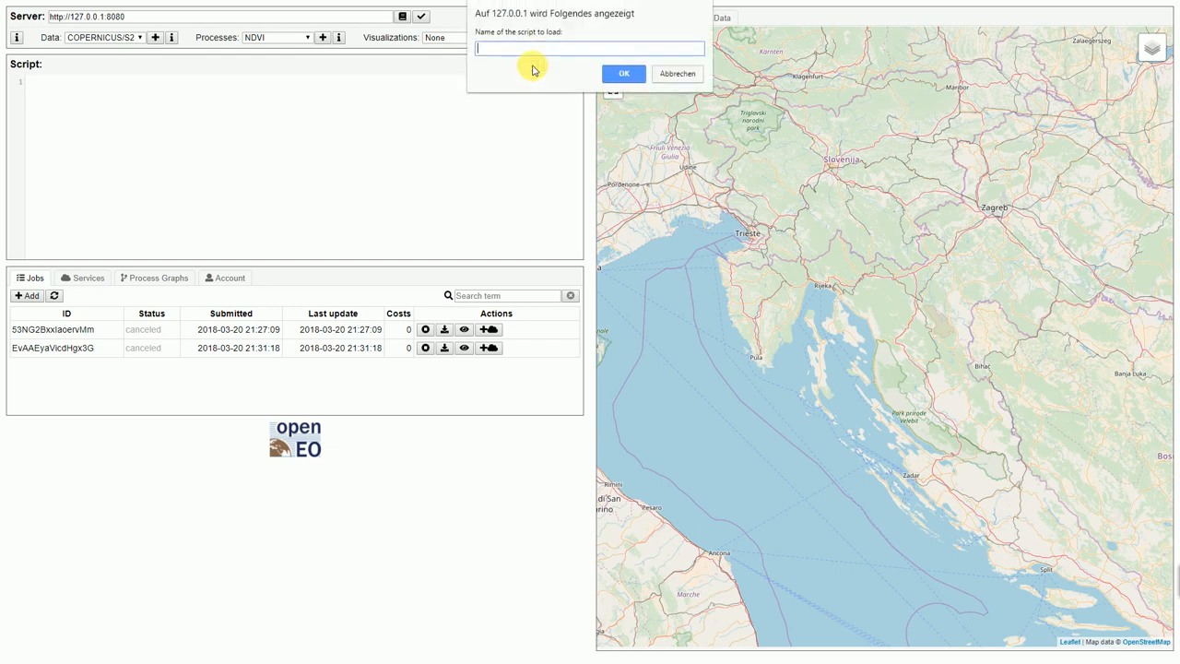
{"action": "type", "text": "gee"}
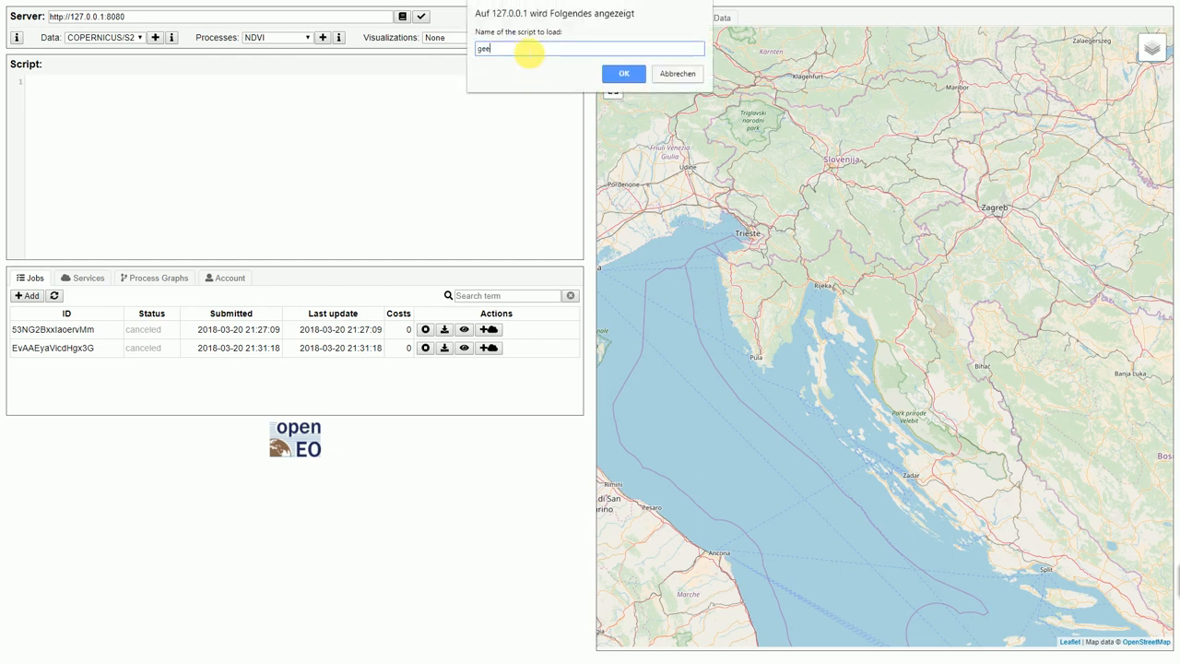
{"action": "left_click", "coordinate": [623, 73]}
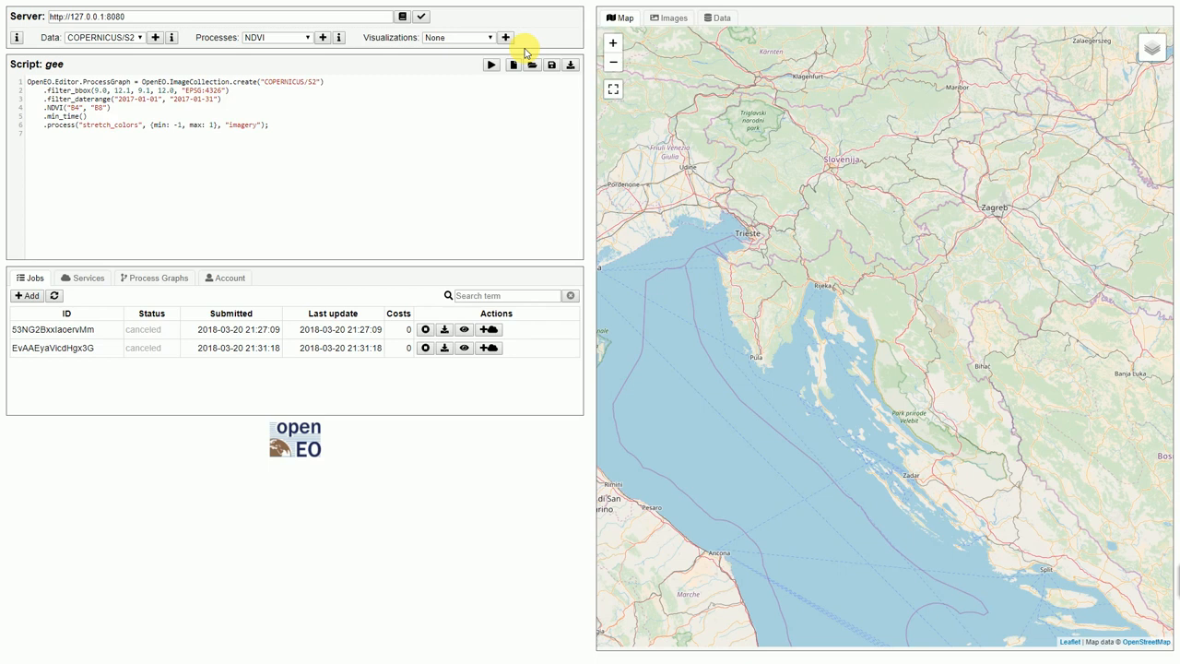
{"action": "mouse_move", "coordinate": [305, 90]}
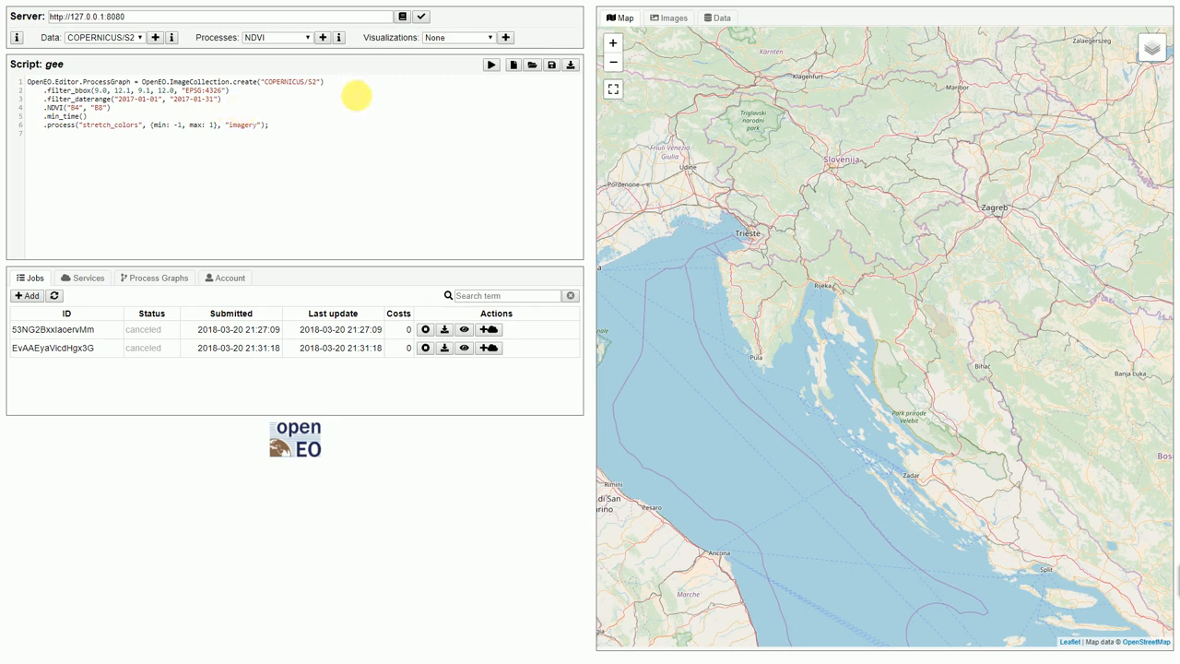
{"action": "mouse_move", "coordinate": [490, 64]}
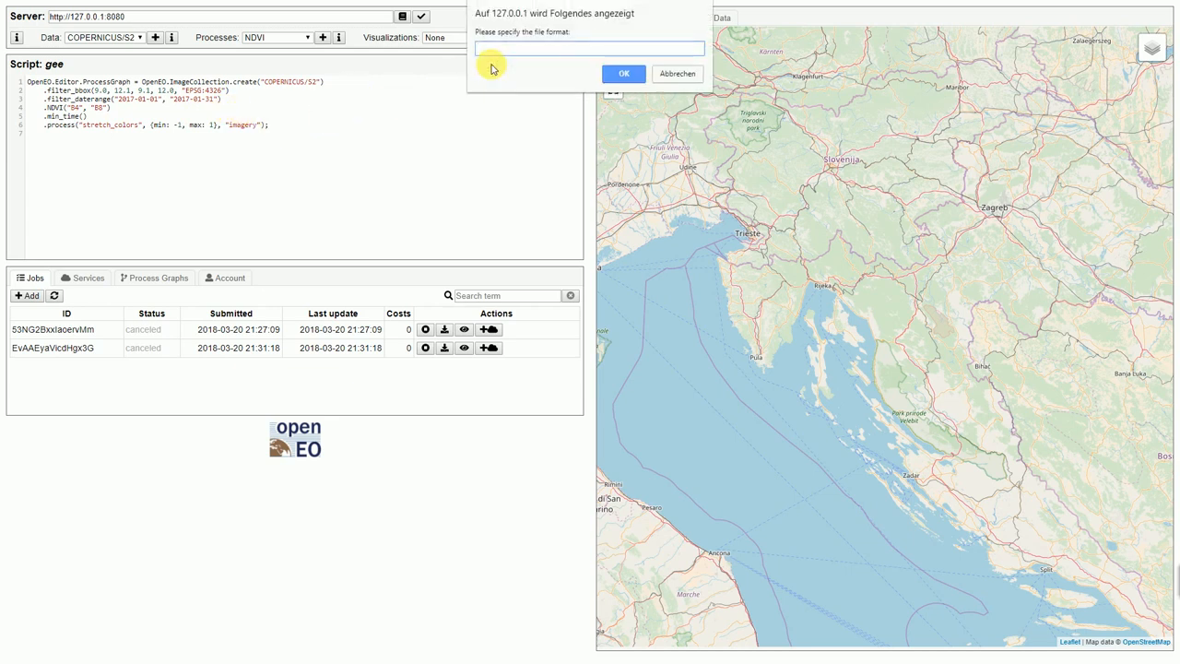
- Run the gee script with 'png' output and view the grayscale NDVI image
{"action": "type", "text": "png"}
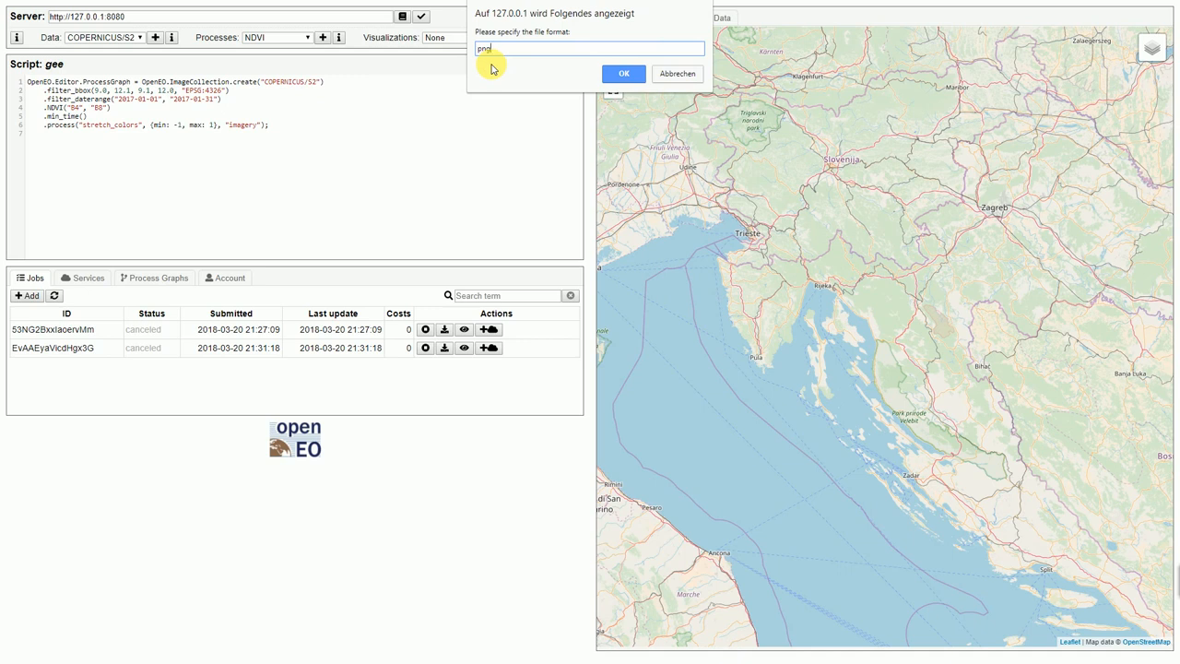
{"action": "left_click", "coordinate": [623, 73]}
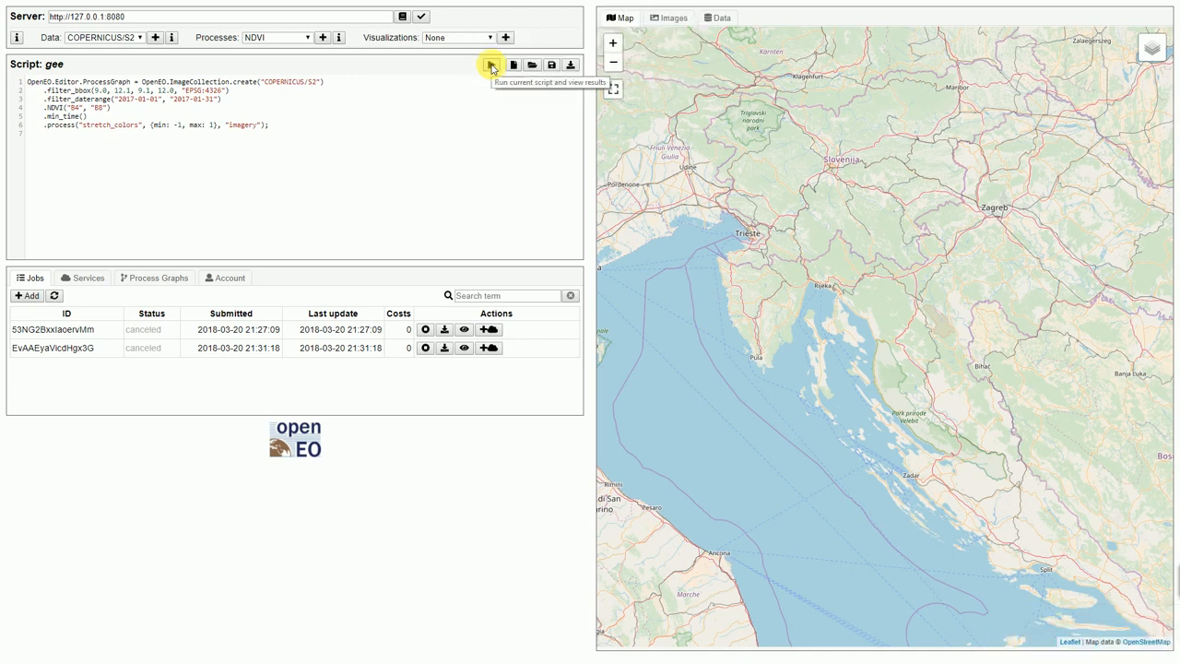
{"action": "left_click", "coordinate": [490, 64]}
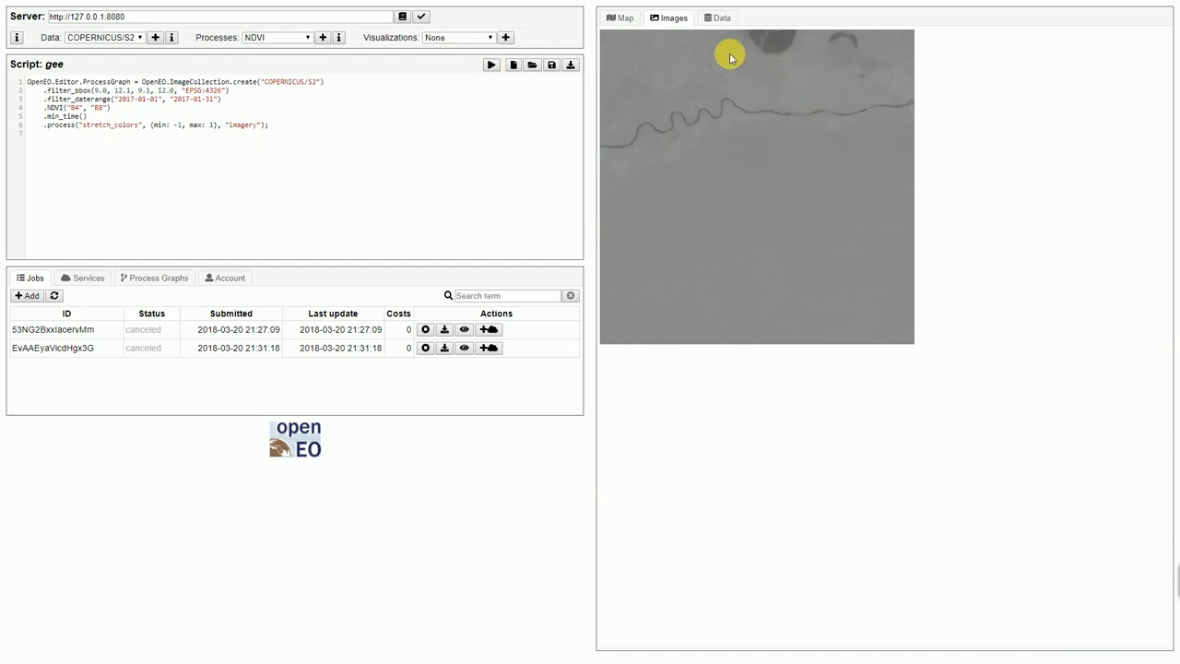
{"action": "mouse_move", "coordinate": [678, 163]}
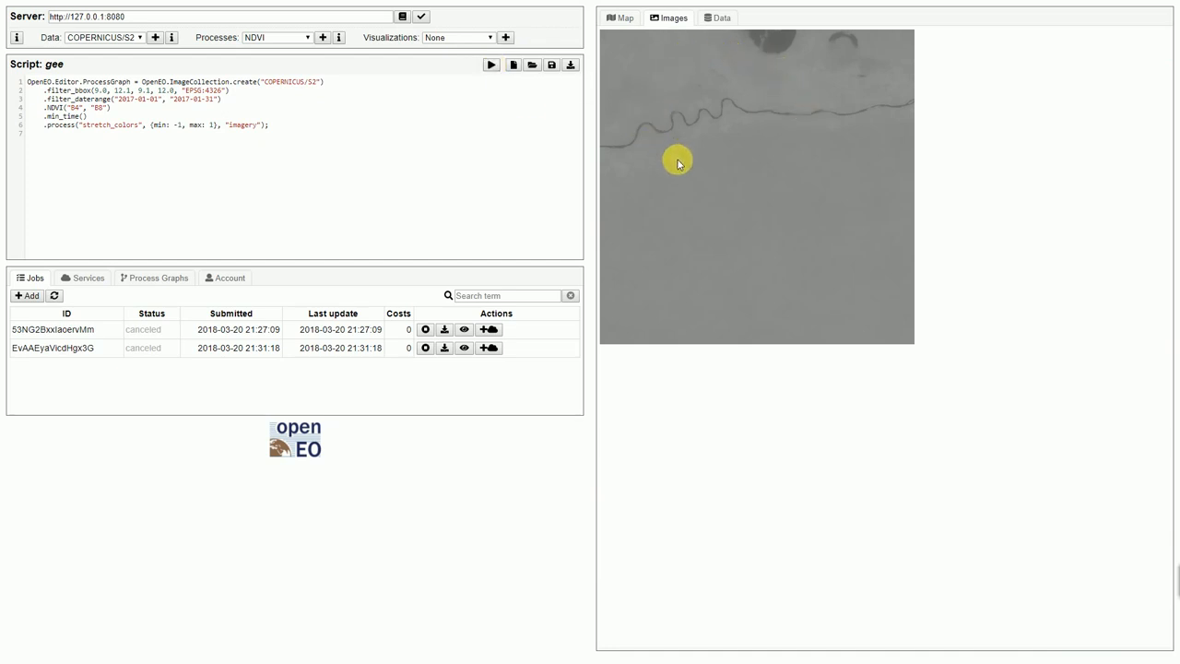
{"action": "mouse_move", "coordinate": [694, 164]}
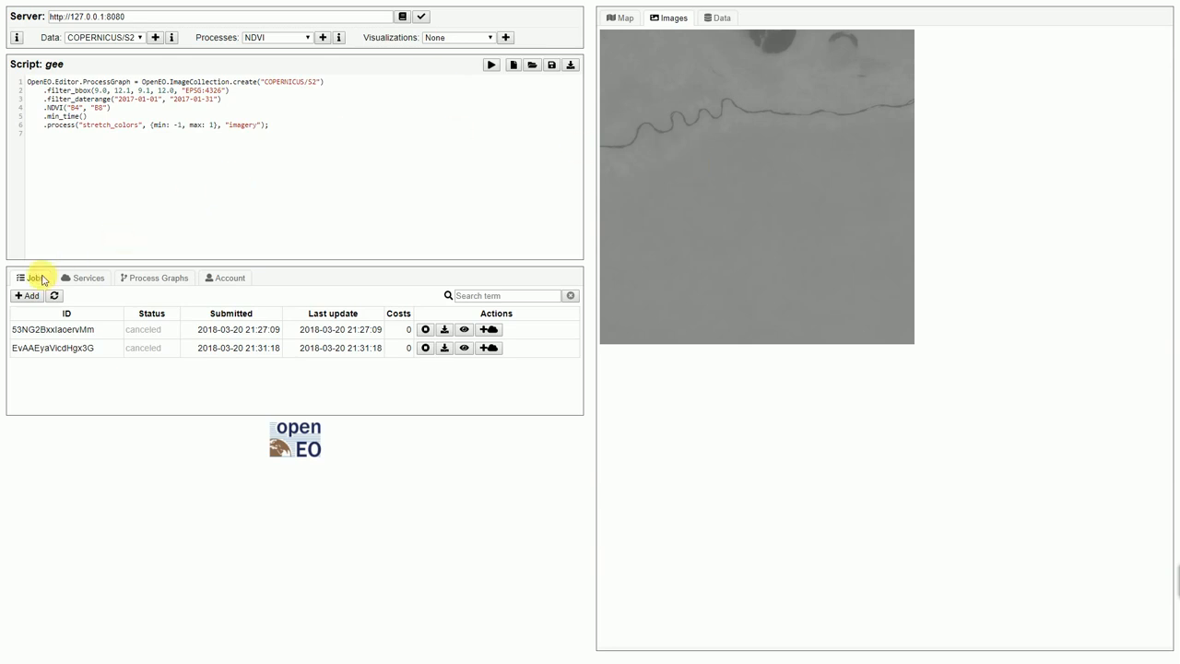
{"action": "mouse_move", "coordinate": [184, 368]}
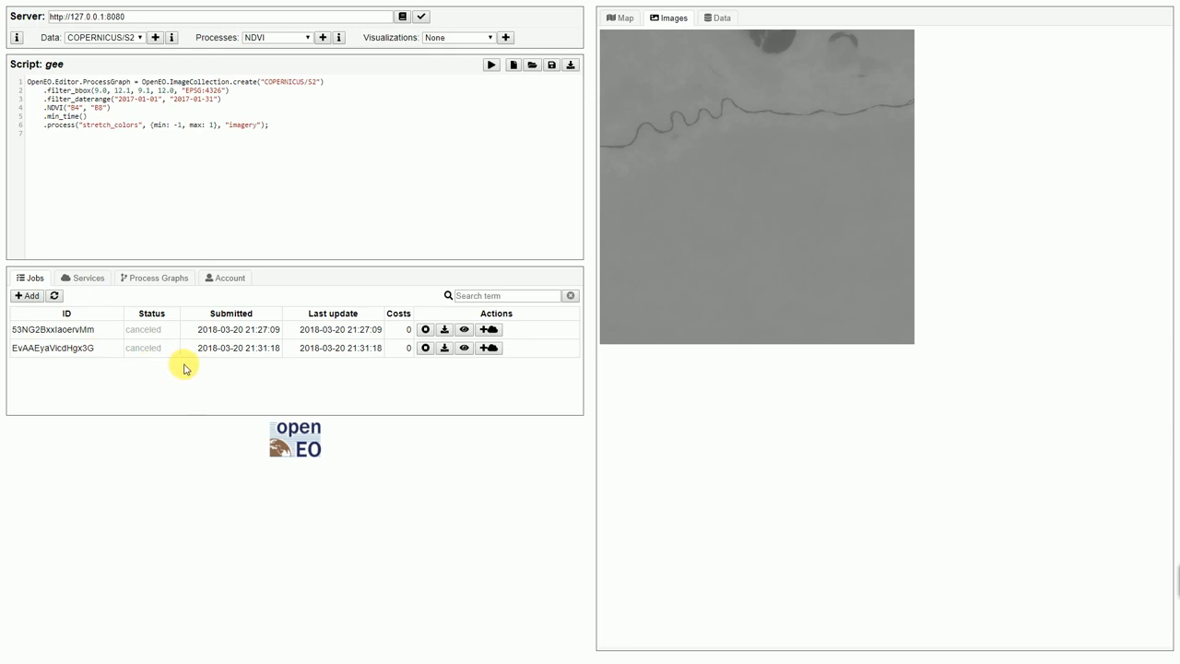
{"action": "mouse_move", "coordinate": [87, 278]}
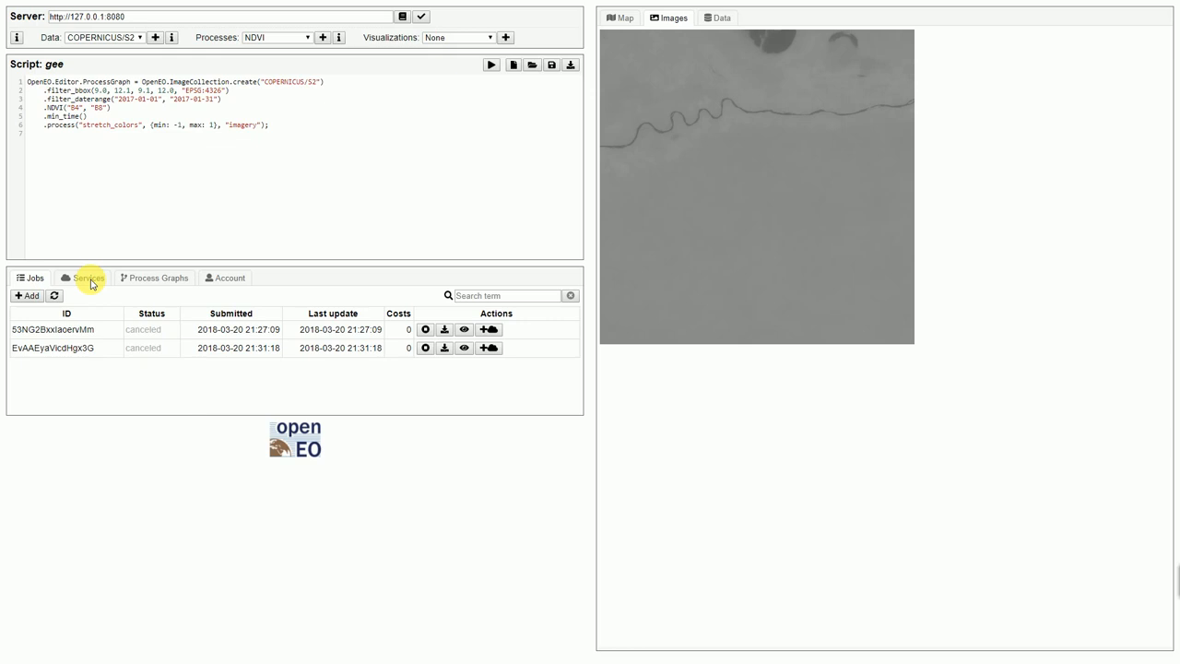
{"action": "mouse_move", "coordinate": [81, 242]}
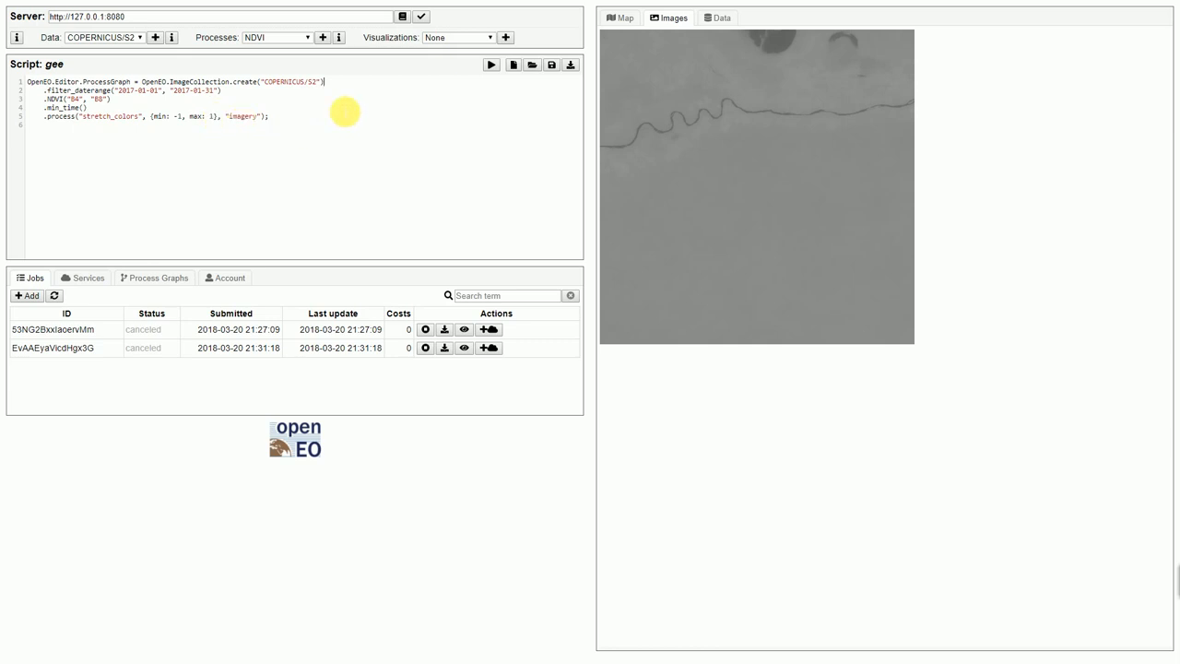
{"action": "mouse_move", "coordinate": [470, 85]}
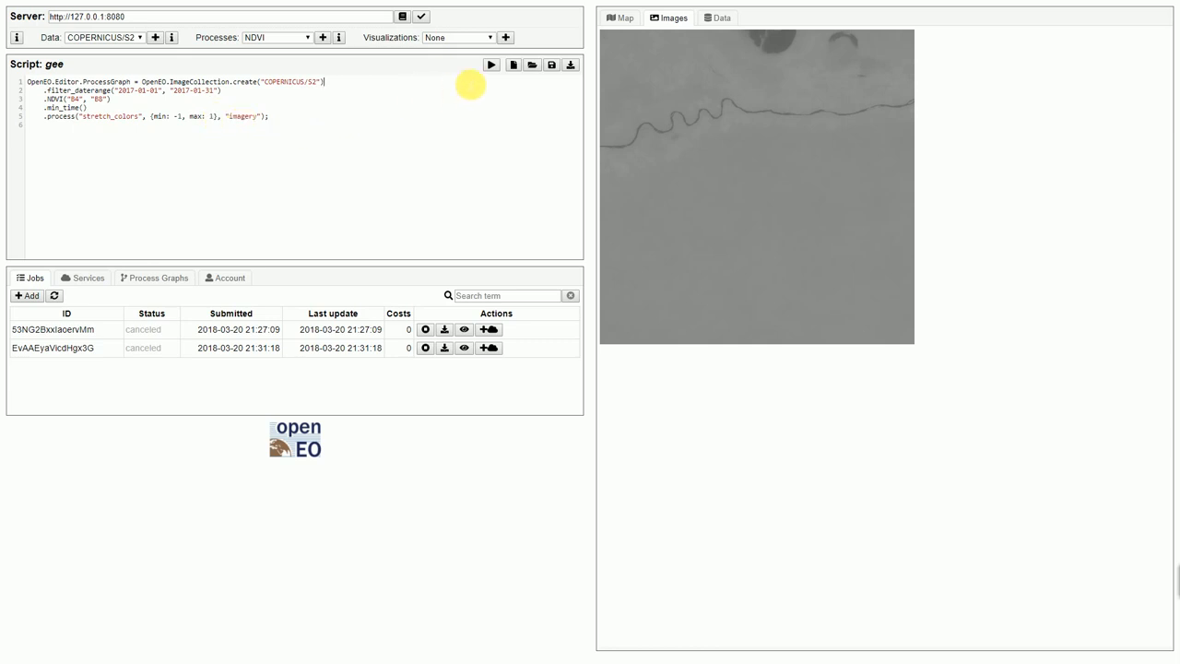
{"action": "mouse_move", "coordinate": [103, 297]}
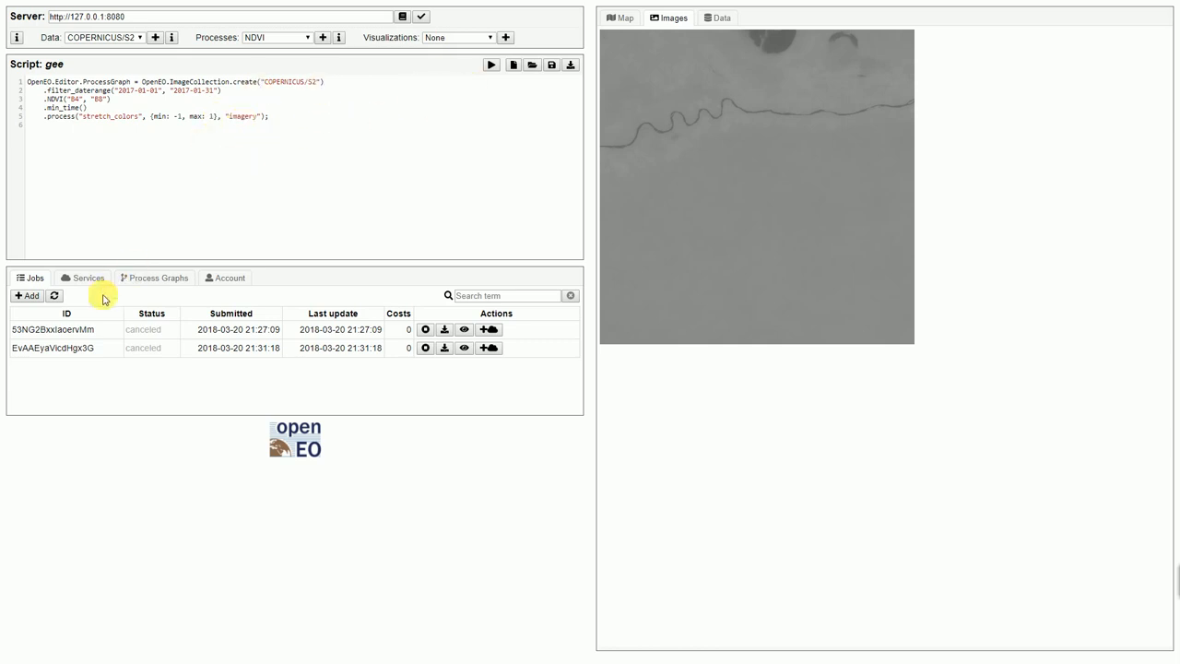
{"action": "mouse_move", "coordinate": [28, 295]}
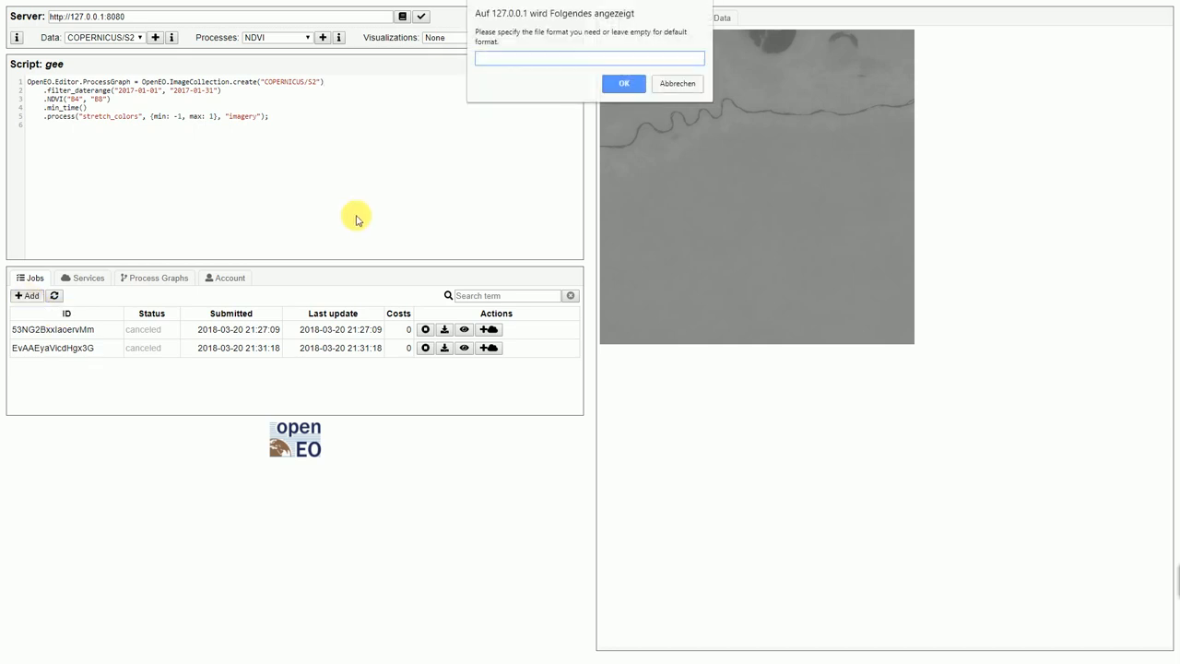
- Accept the empty default output format to submit the new batch job
{"action": "left_click", "coordinate": [623, 83]}
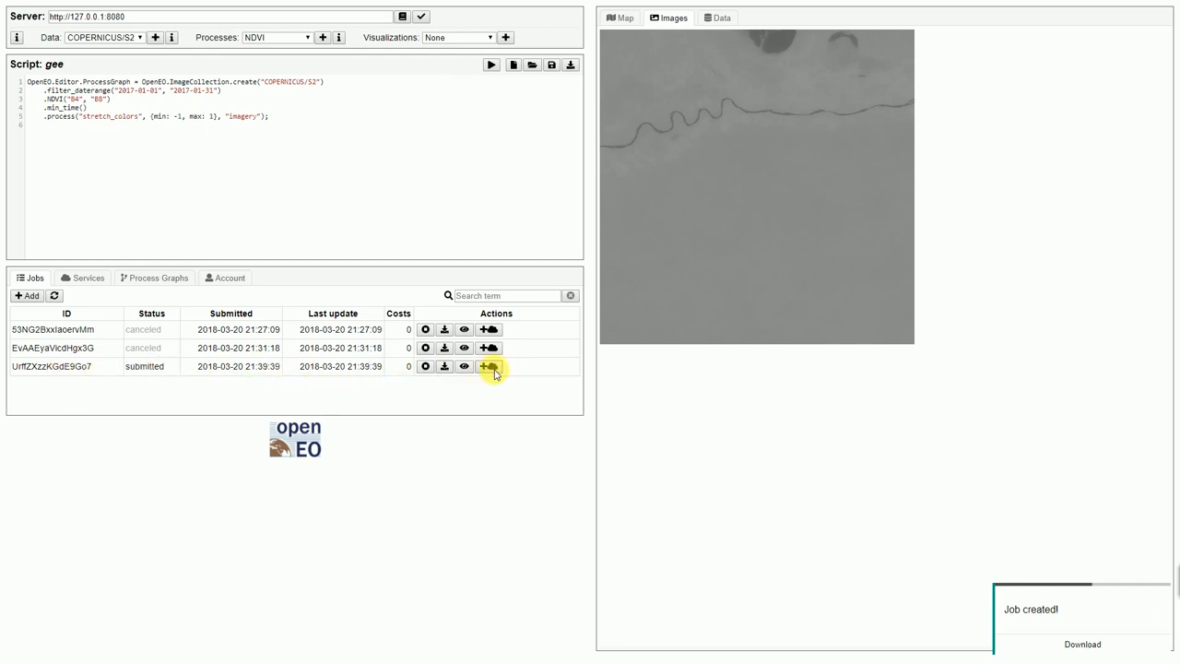
{"action": "mouse_move", "coordinate": [489, 366]}
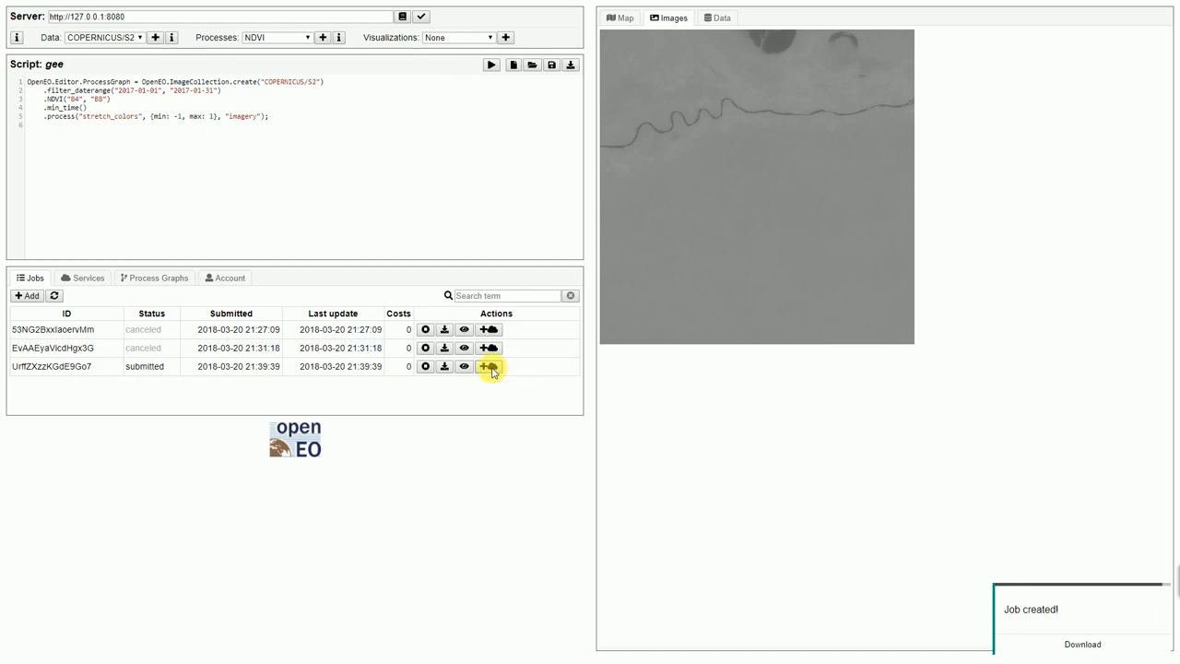
- Create an XYZ web service from the new job and view the Services list
{"action": "left_click", "coordinate": [490, 367]}
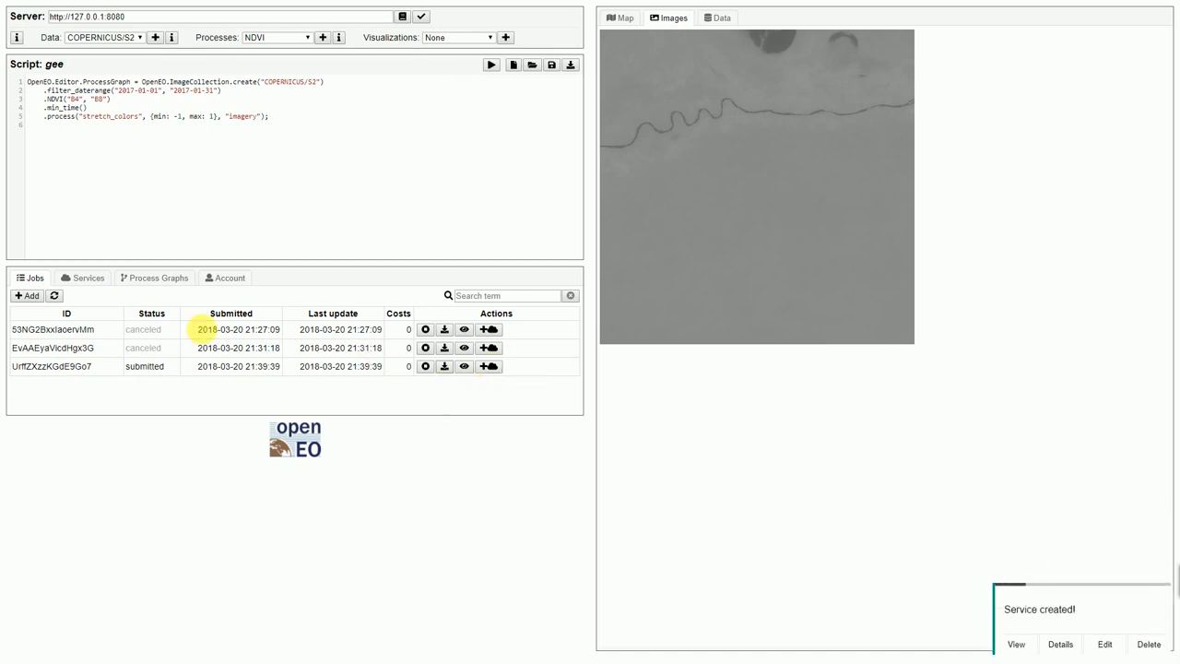
{"action": "left_click", "coordinate": [82, 278]}
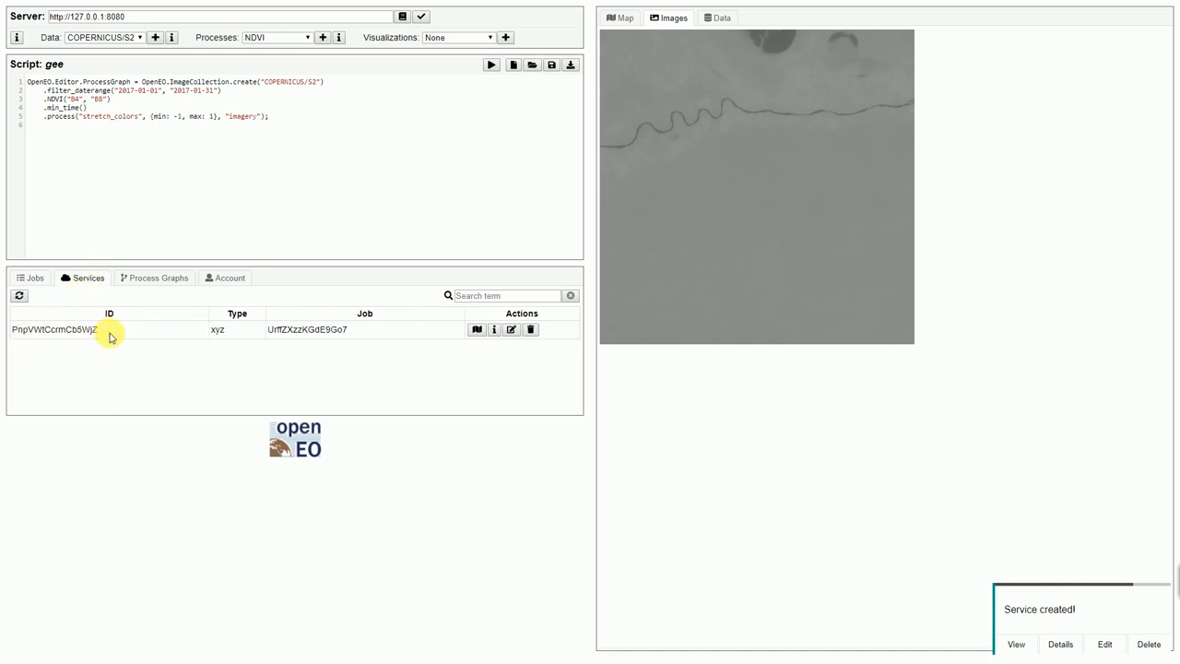
{"action": "mouse_move", "coordinate": [345, 329]}
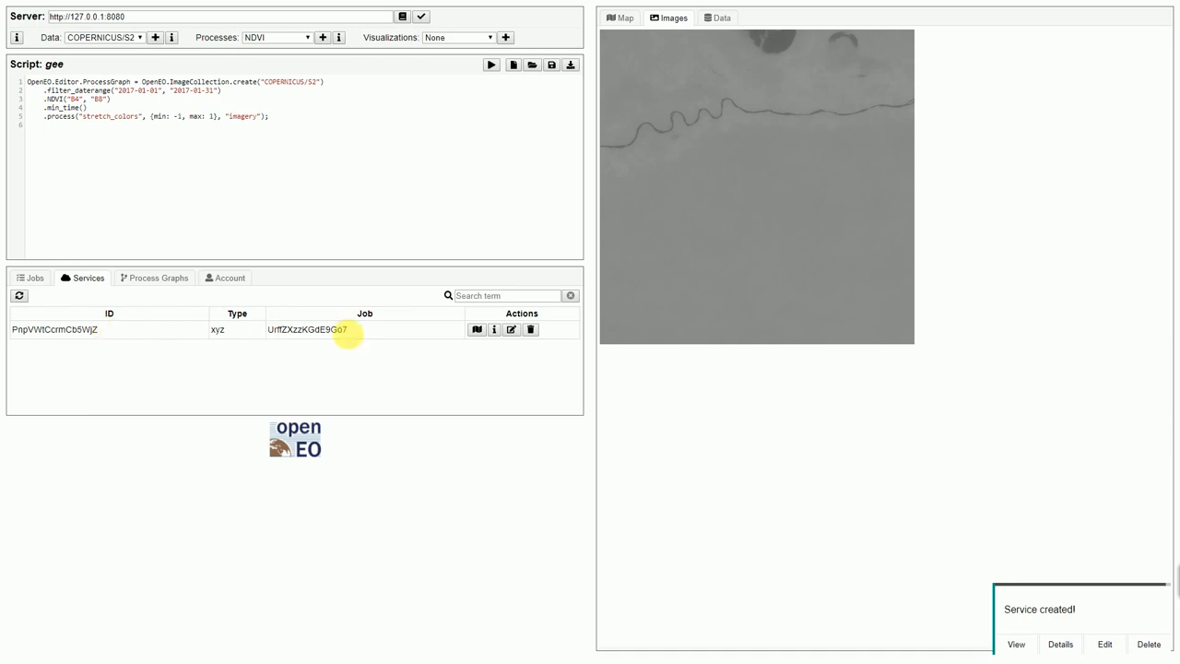
{"action": "mouse_move", "coordinate": [477, 329]}
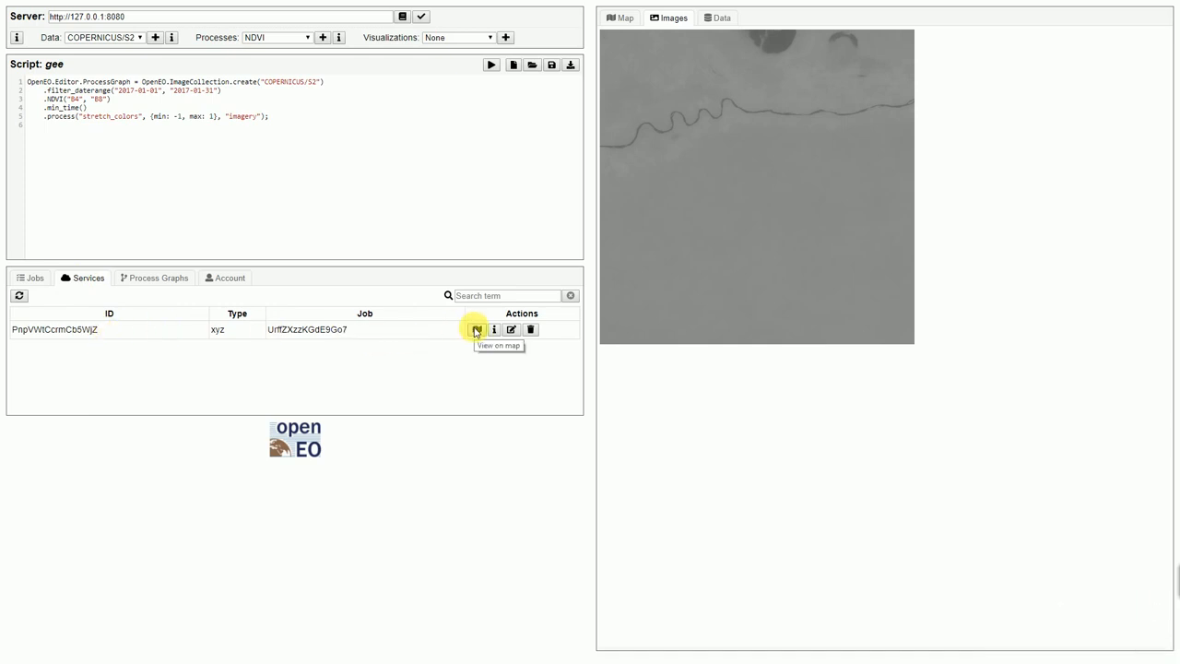
- View the xyz service's NDVI tiles on the map over the northern Adriatic
{"action": "left_click", "coordinate": [476, 329]}
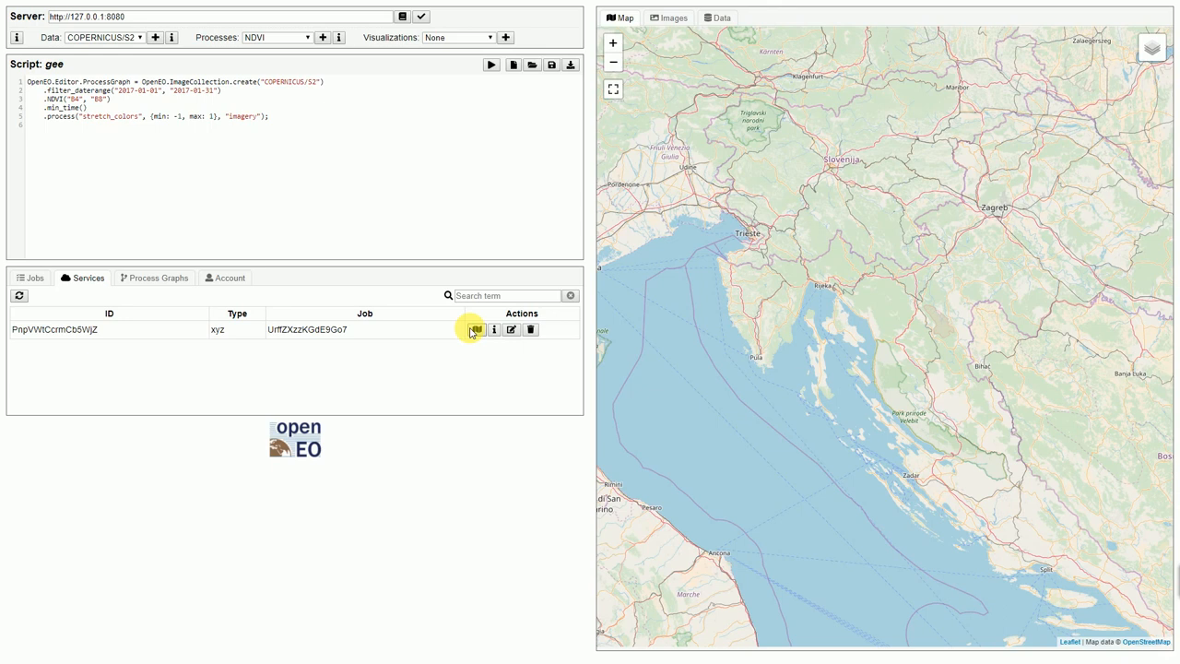
{"action": "left_click", "coordinate": [476, 329]}
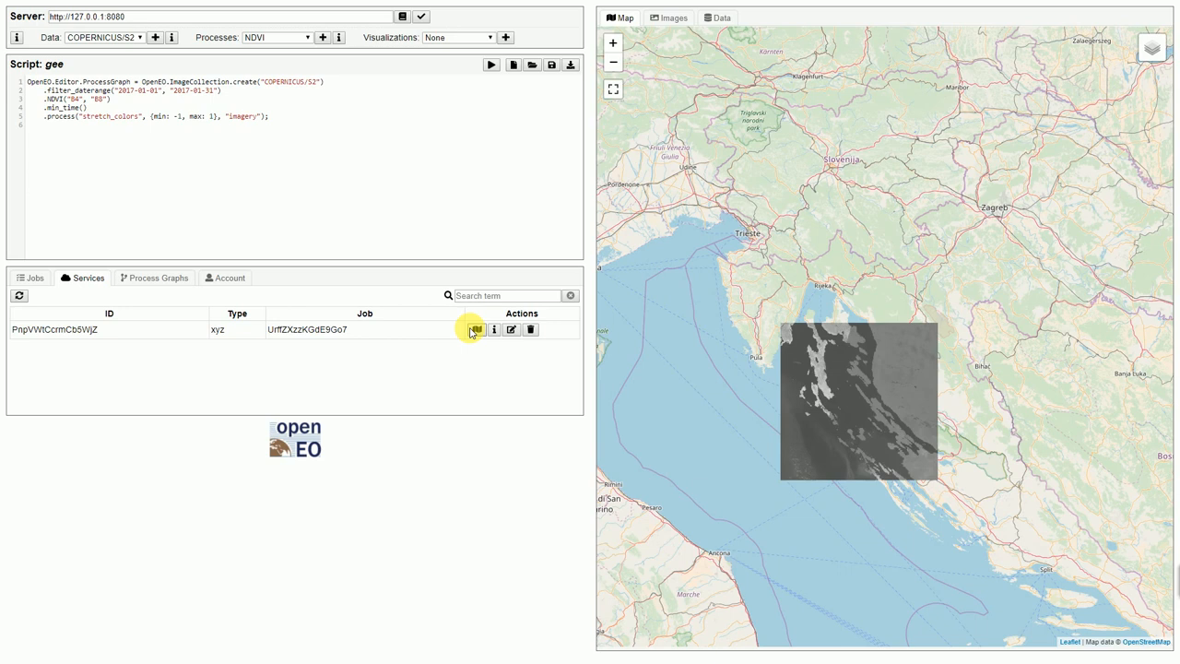
{"action": "left_click", "coordinate": [475, 329]}
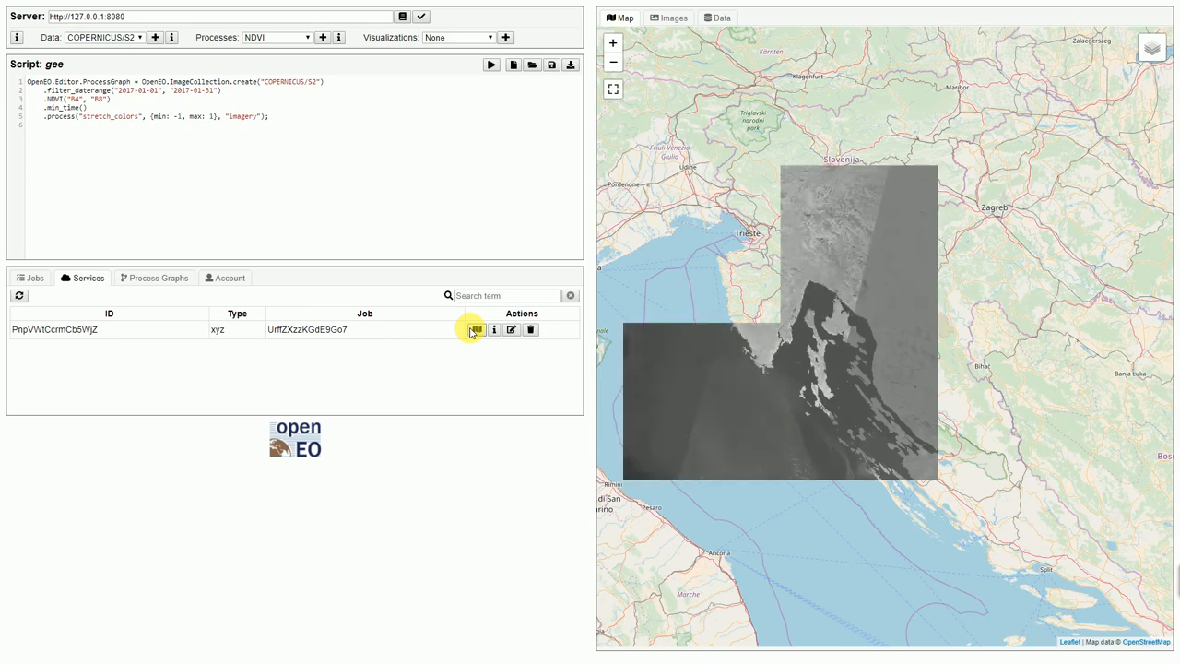